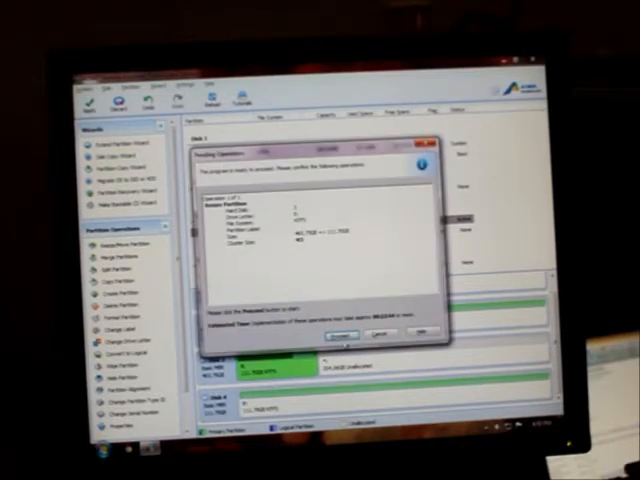
# Proceed with the pending operations and let them complete successfully.
pyautogui.click(342, 334)
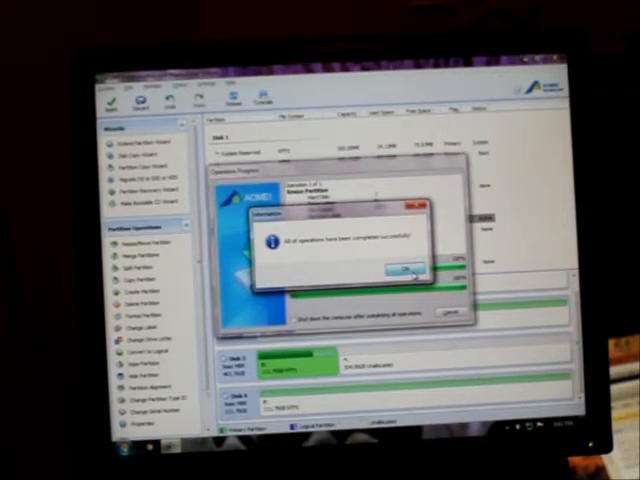
# Acknowledge the completed operations and cancel the Migrate OS to SSD wizard.
pyautogui.click(398, 268)
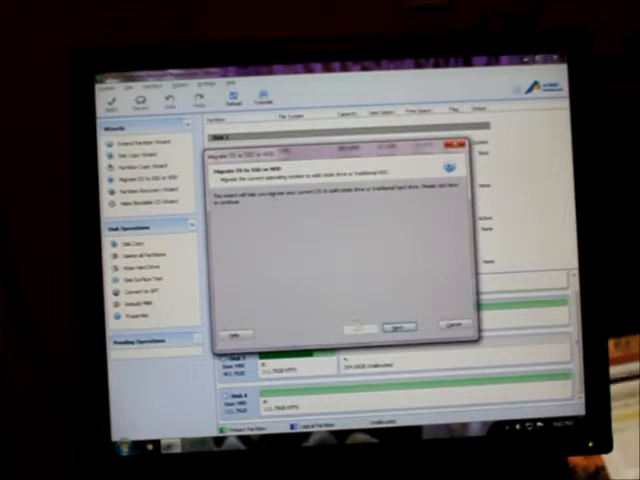
pyautogui.click(394, 330)
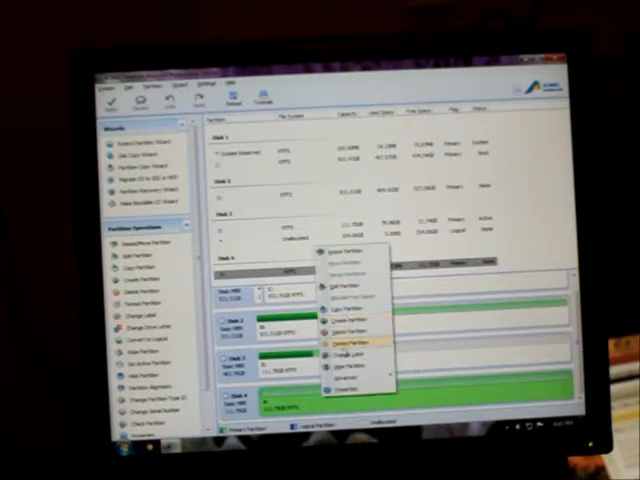
# Delete the old partition, proceed and confirm, and acknowledge the successful deletion.
pyautogui.click(348, 344)
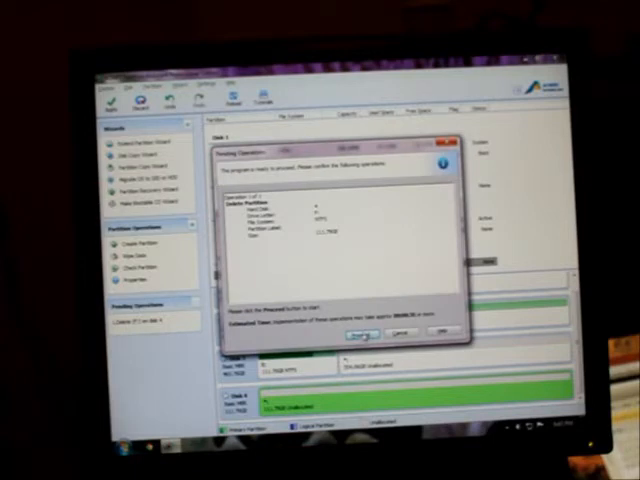
pyautogui.click(350, 332)
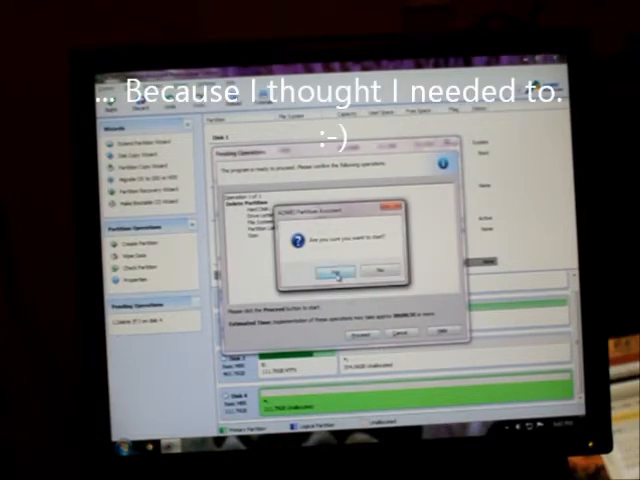
pyautogui.click(340, 272)
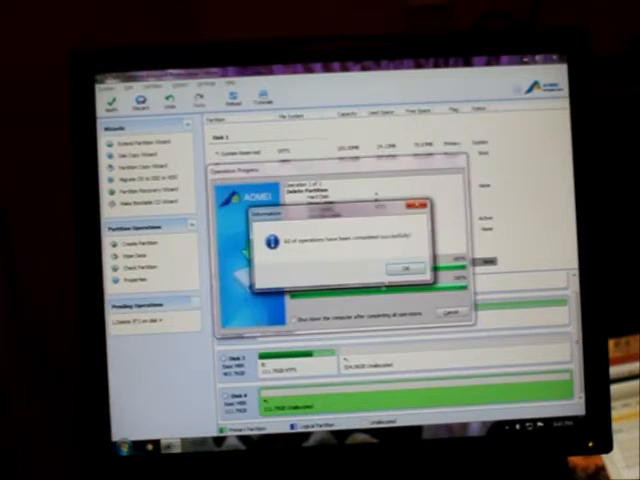
pyautogui.click(400, 268)
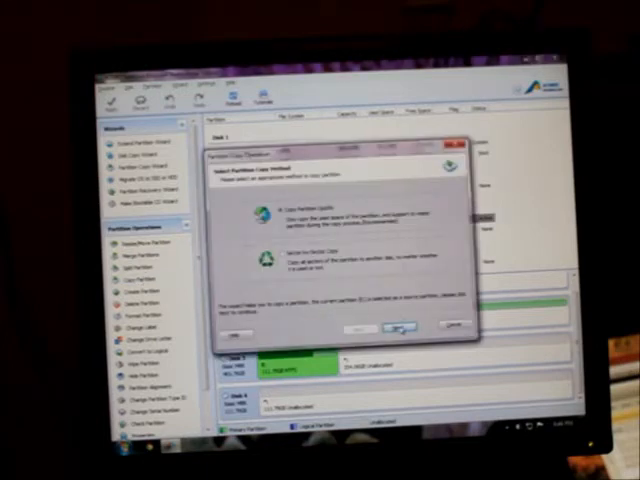
# Choose Copy Partition Quickly with the unallocated space as the destination and finish the wizard.
pyautogui.click(396, 324)
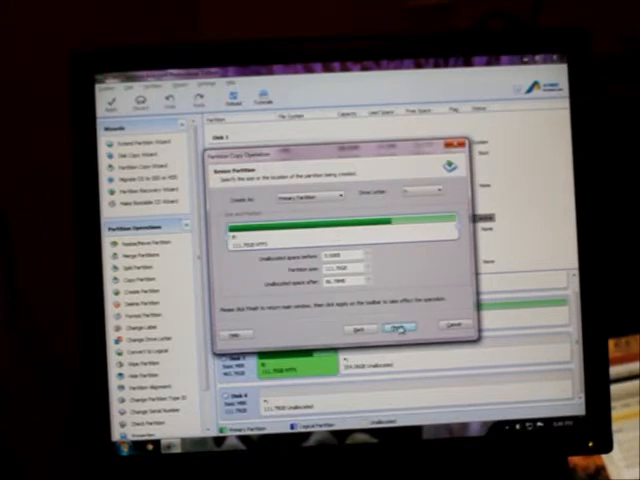
pyautogui.click(400, 328)
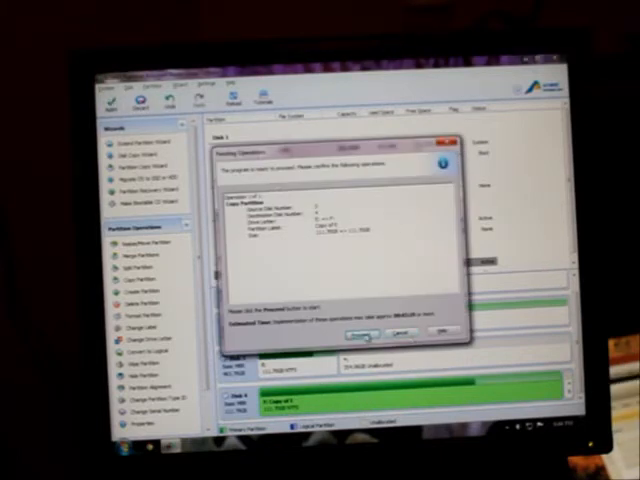
# Proceed with the queued partition copy and acknowledge its successful completion.
pyautogui.click(360, 330)
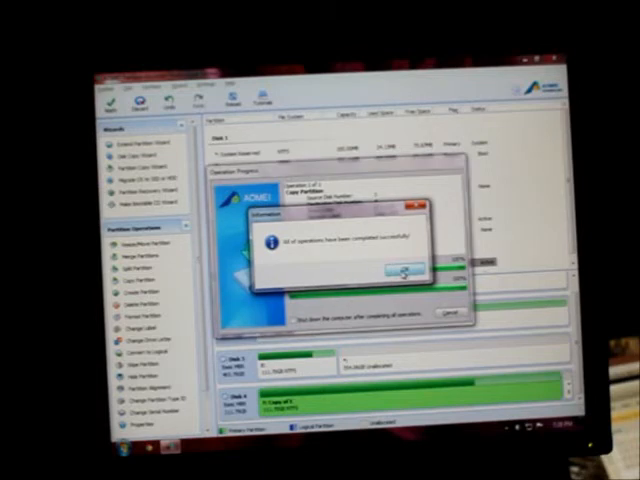
pyautogui.click(398, 268)
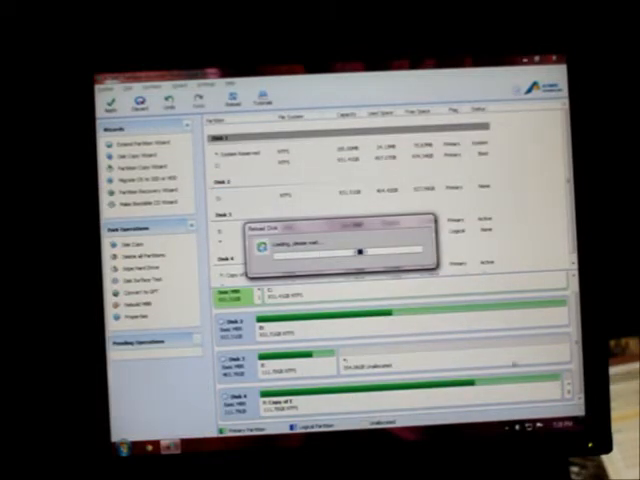